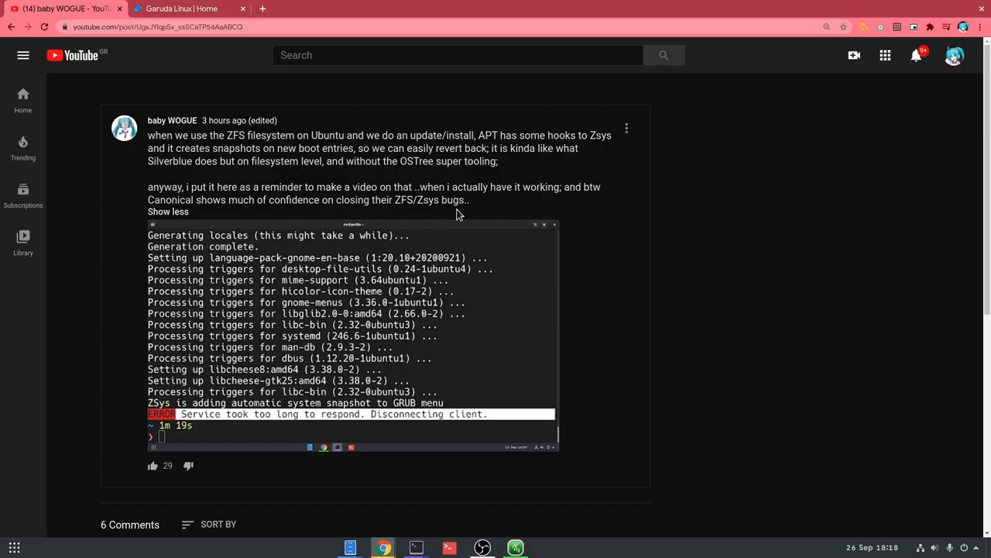
# Open the Garuda Linux Downloads page and scroll down to the Wayfire edition.
pyautogui.scroll(-3)
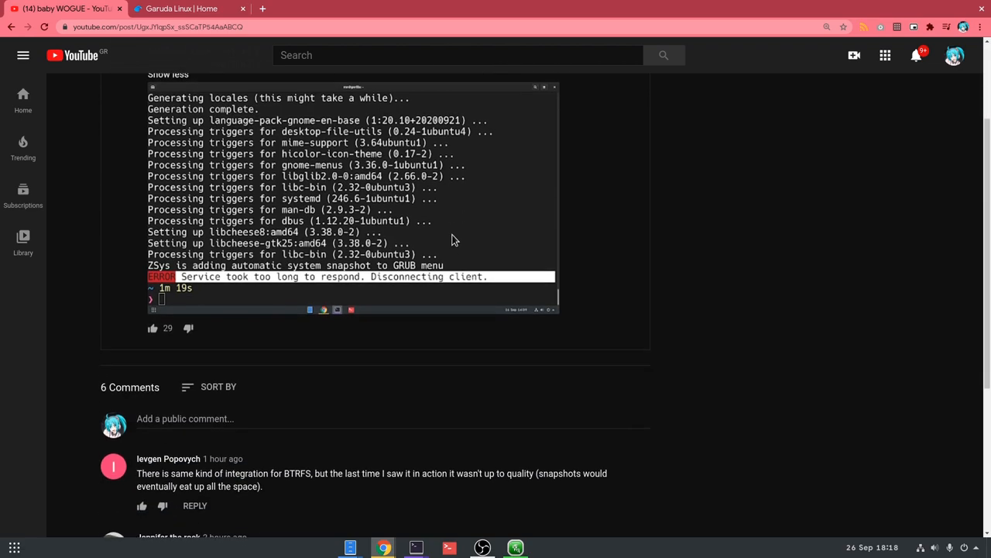
pyautogui.scroll(-3)
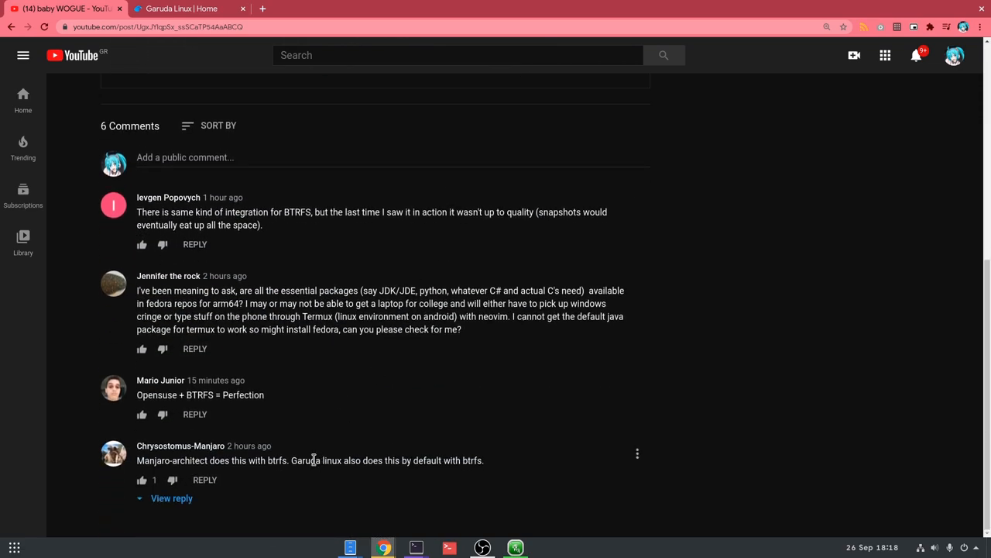
pyautogui.tripleClick(310, 461)
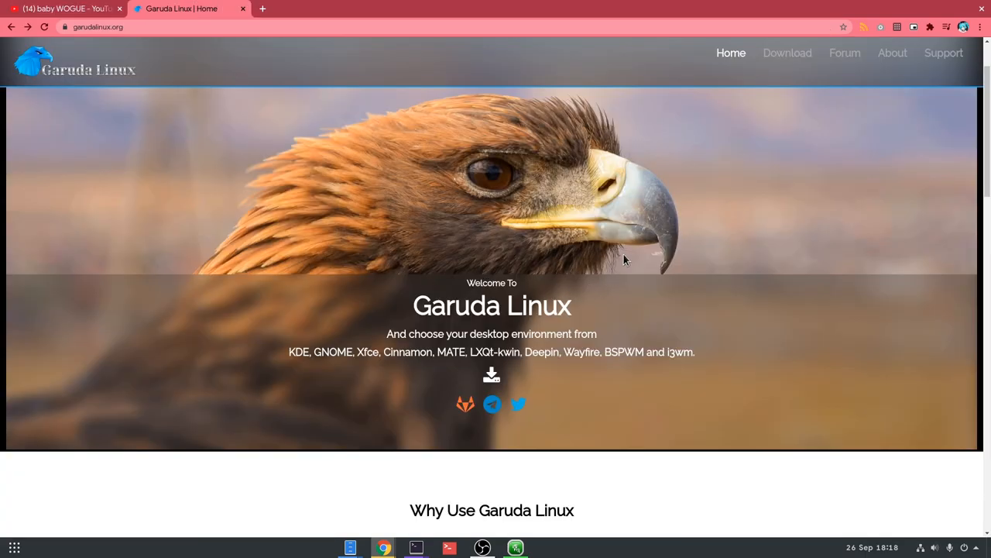
pyautogui.moveTo(636, 264)
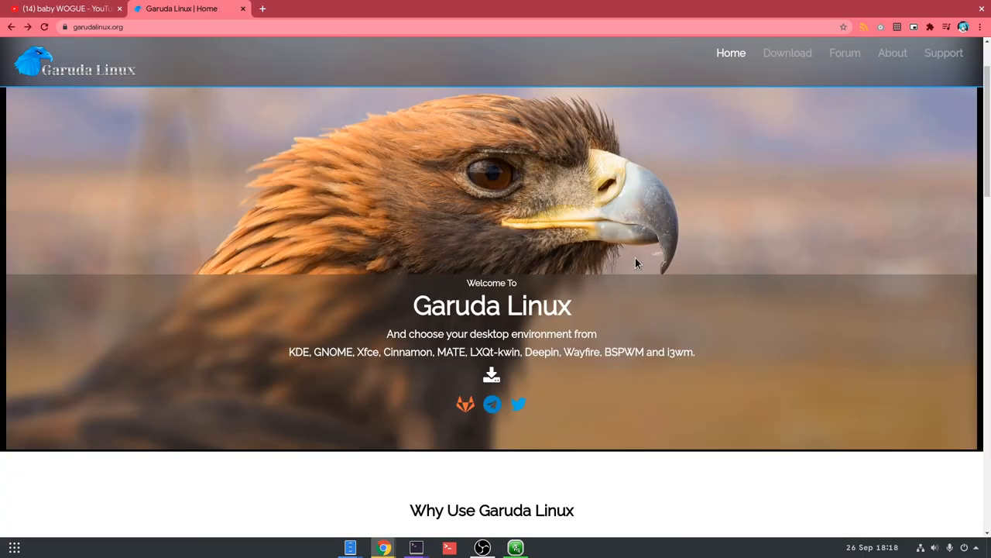
pyautogui.click(787, 53)
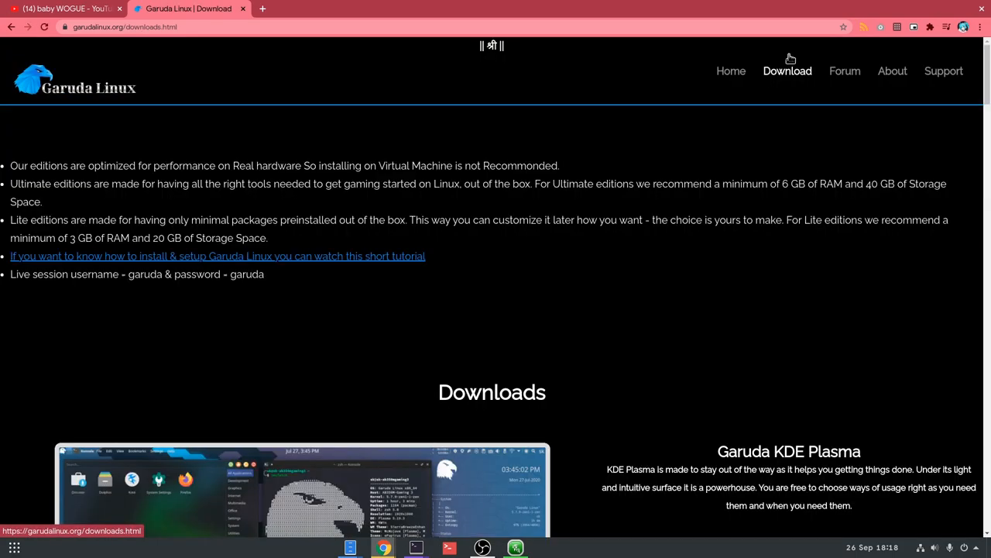
pyautogui.moveTo(777, 118)
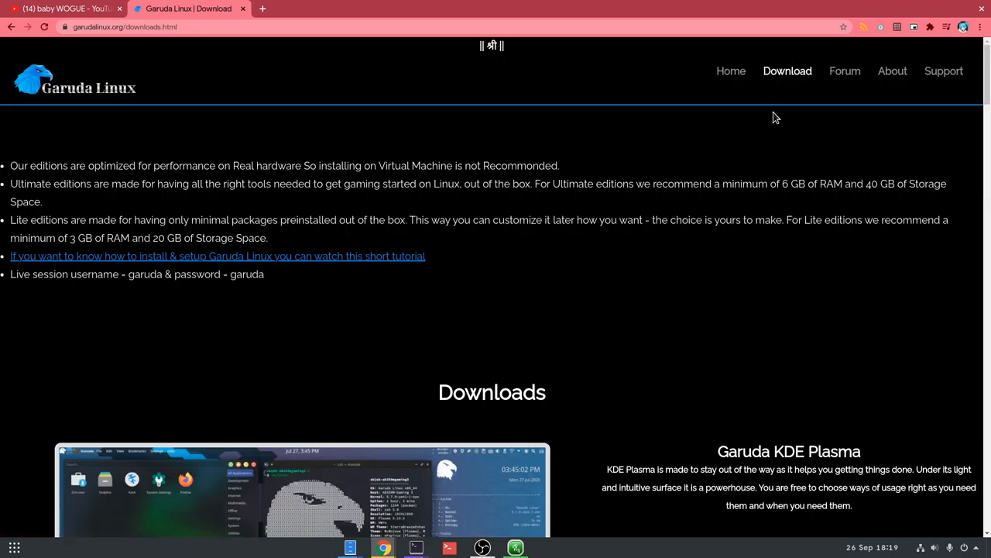
pyautogui.scroll(-3)
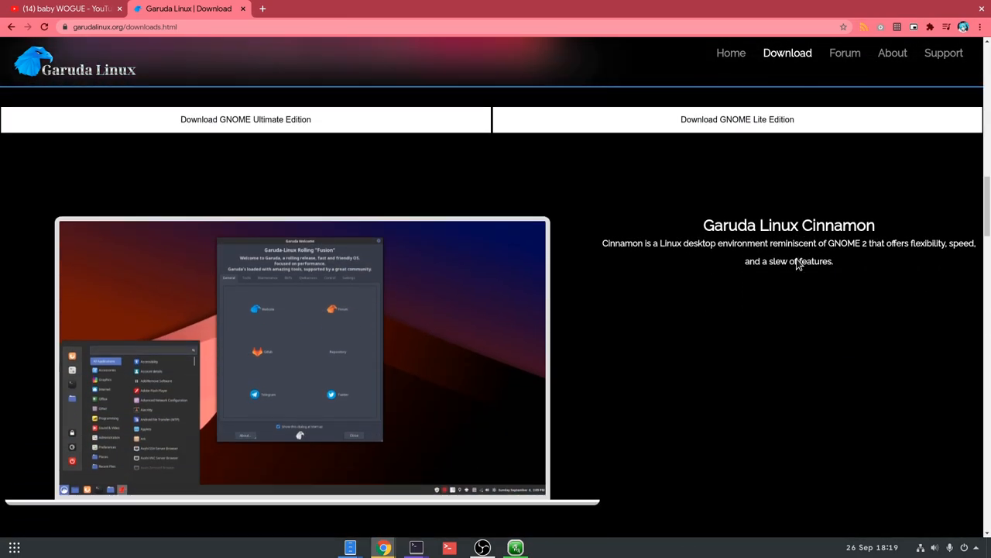
pyautogui.scroll(-3)
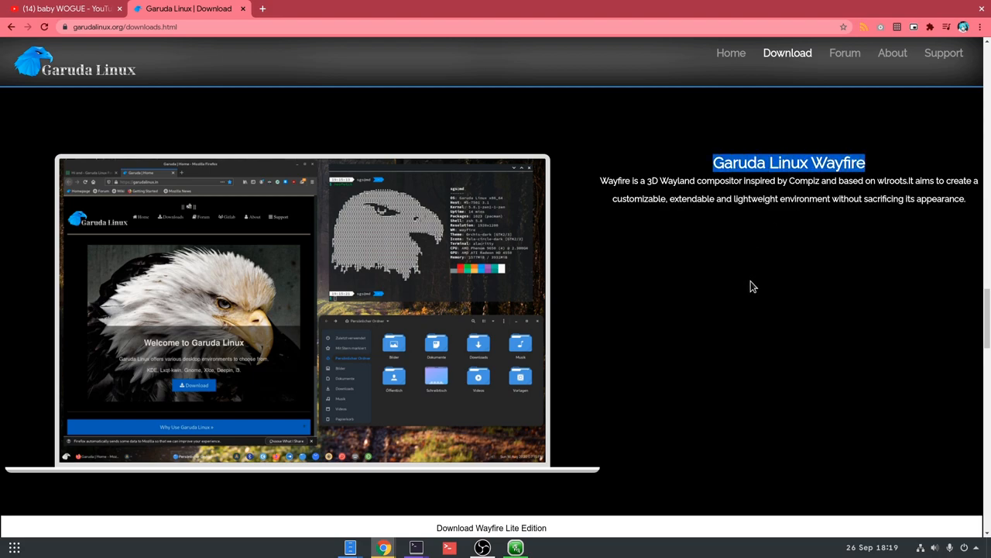
pyautogui.moveTo(719, 297)
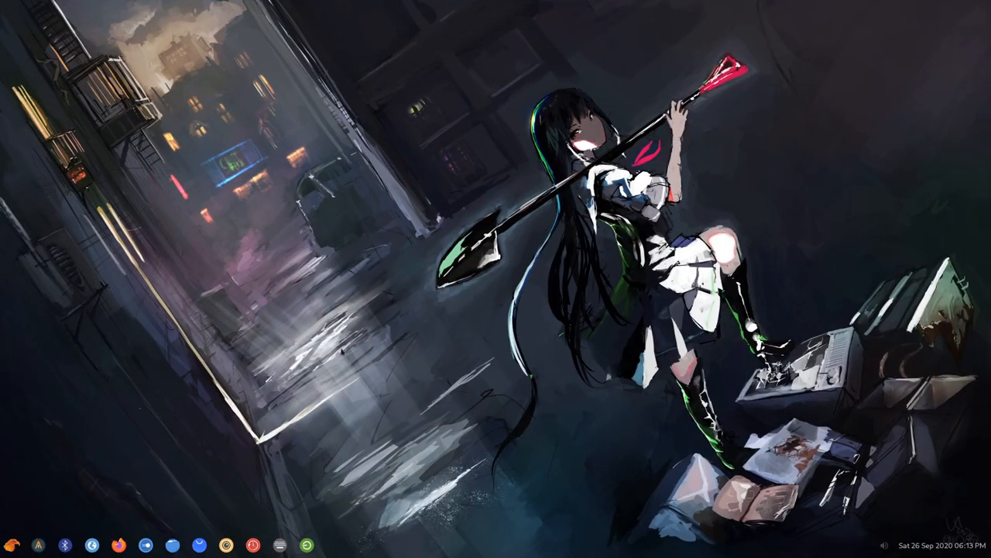
pyautogui.moveTo(50, 518)
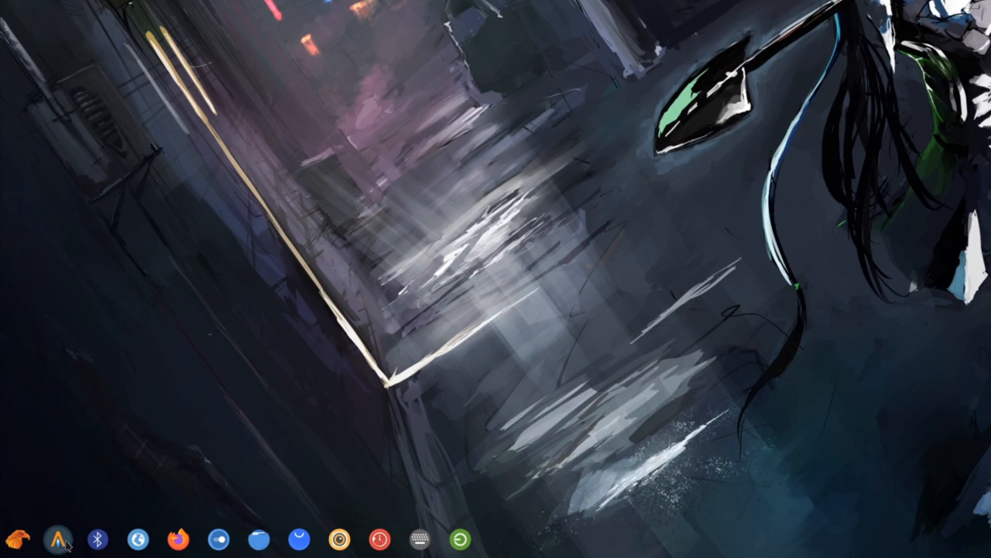
pyautogui.moveTo(62, 539)
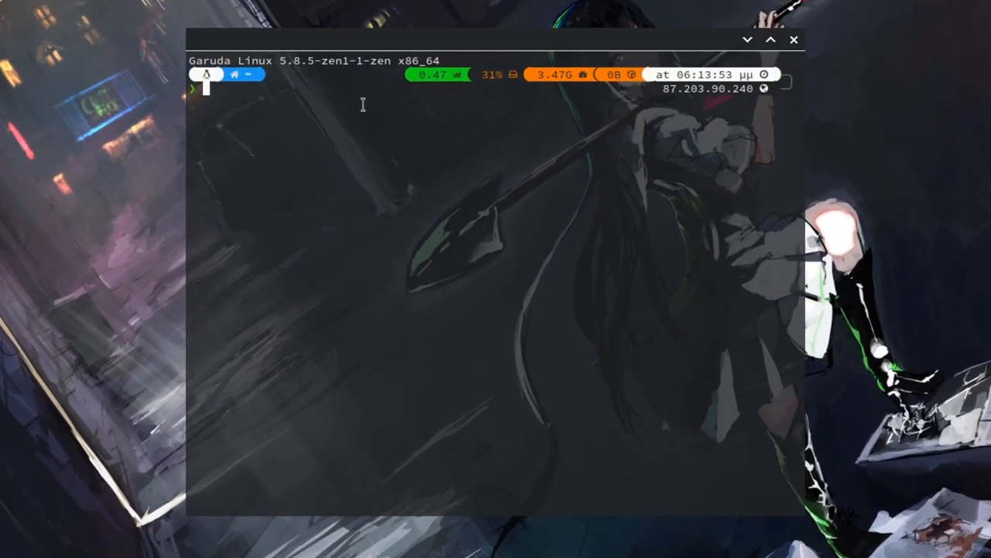
pyautogui.moveTo(366, 174)
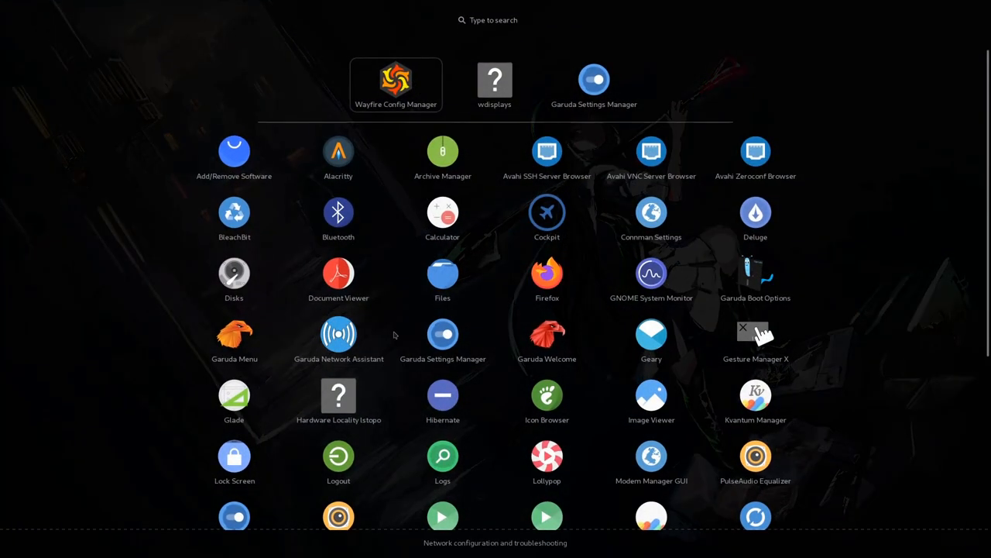
# Search the app launcher for 'wa' to find Wayfire Config Manager.
pyautogui.write('wa')
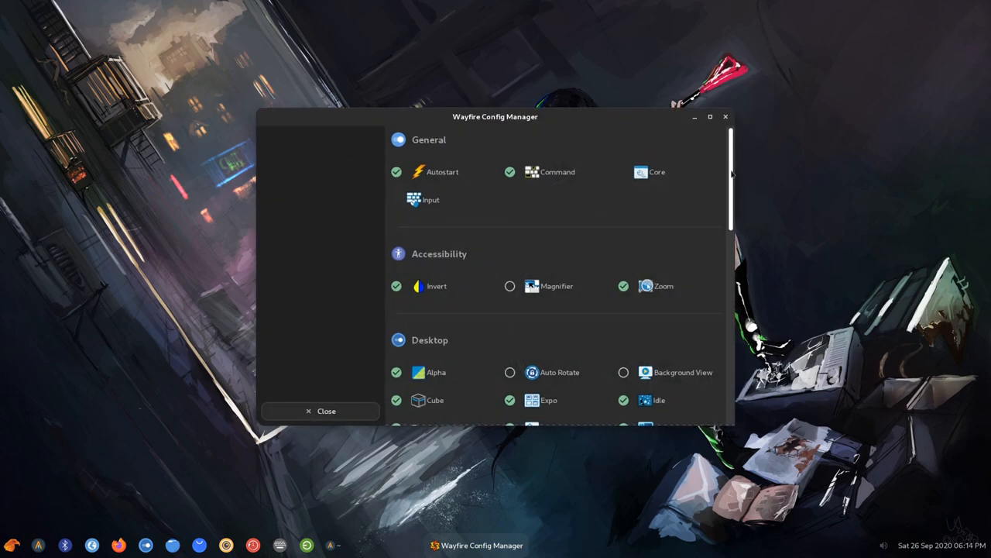
# Scroll the plugin list past Desktop and Shell to the Effects and Utility categories.
pyautogui.scroll(-3)
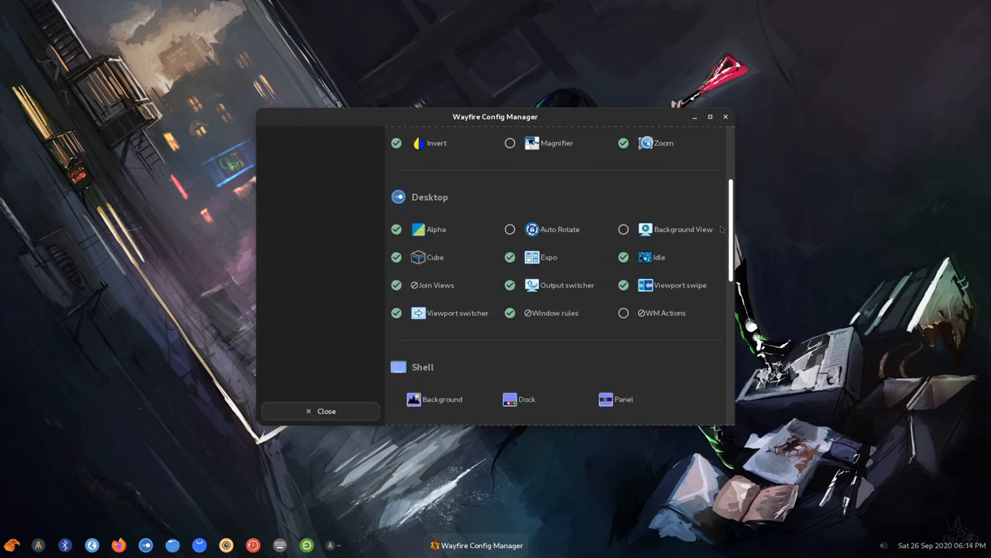
pyautogui.scroll(-3)
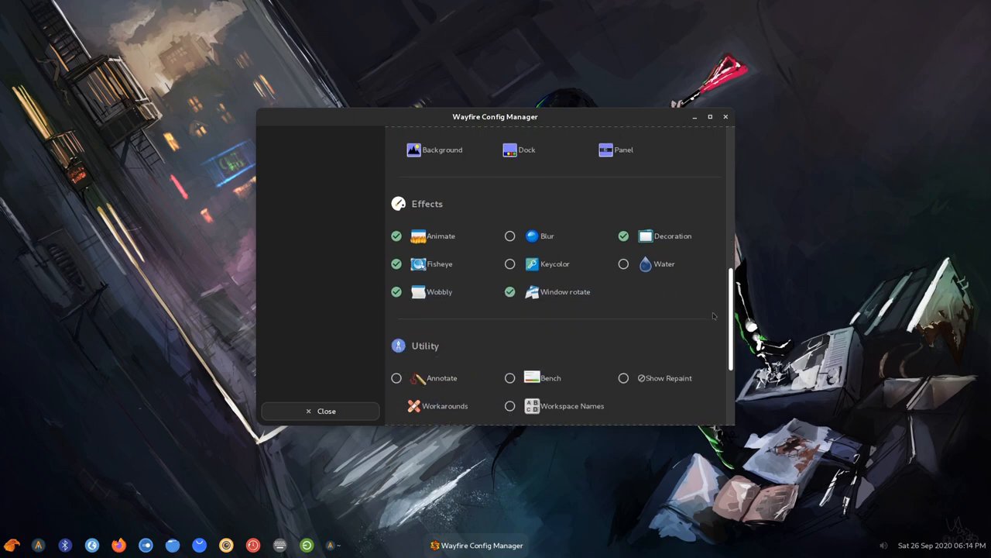